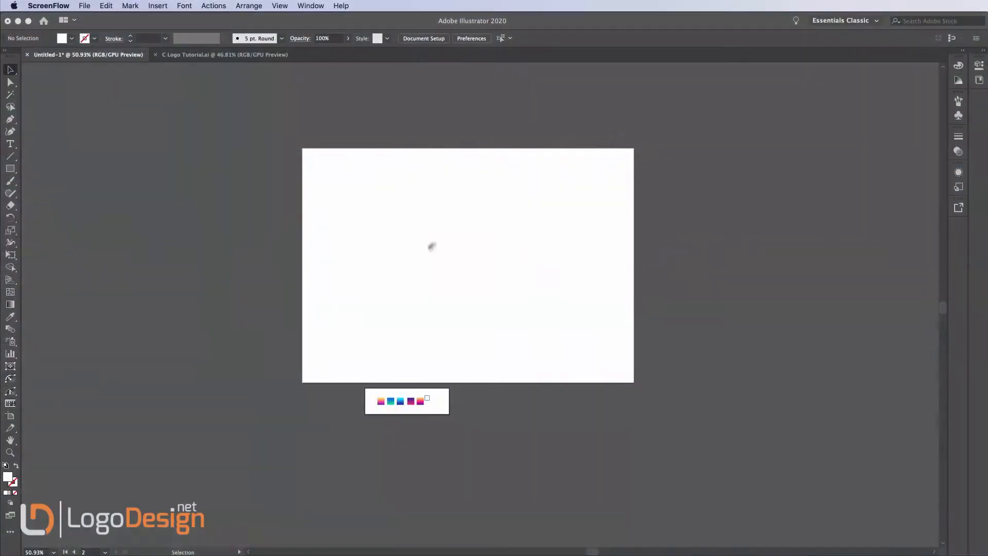
mouse_move(444, 279)
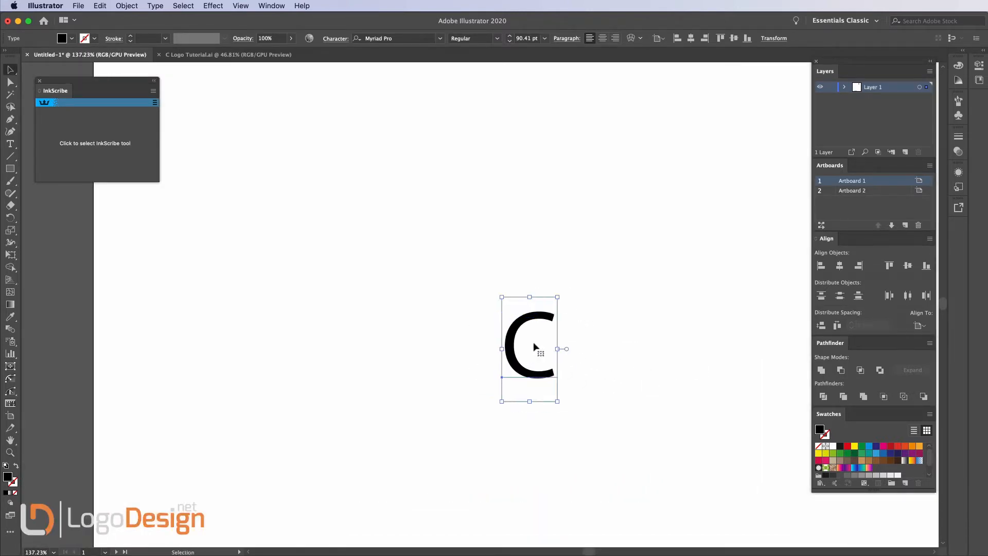
Set the C in Poppins Black, convert it to outlines, then deselect it.
text(po)
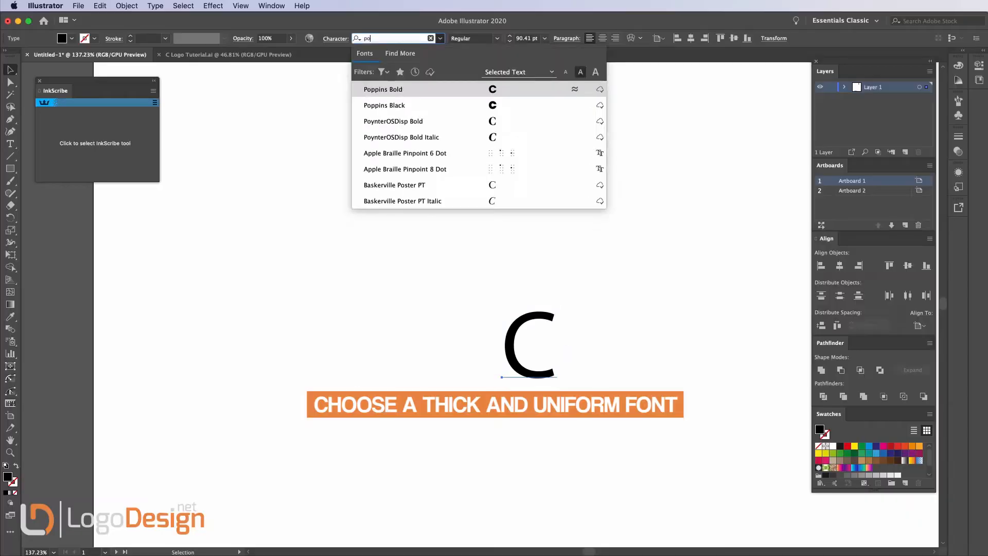
click(385, 105)
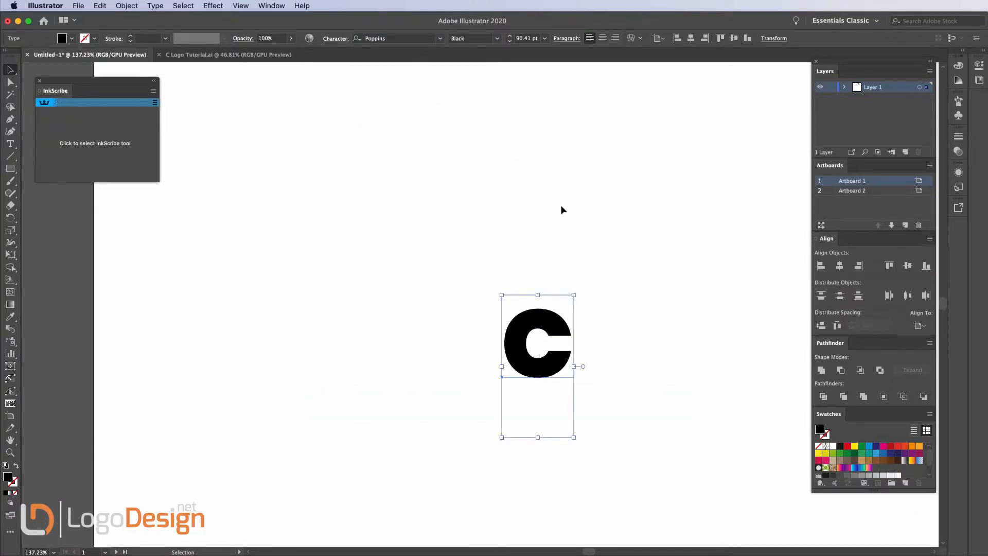
right_click(537, 344)
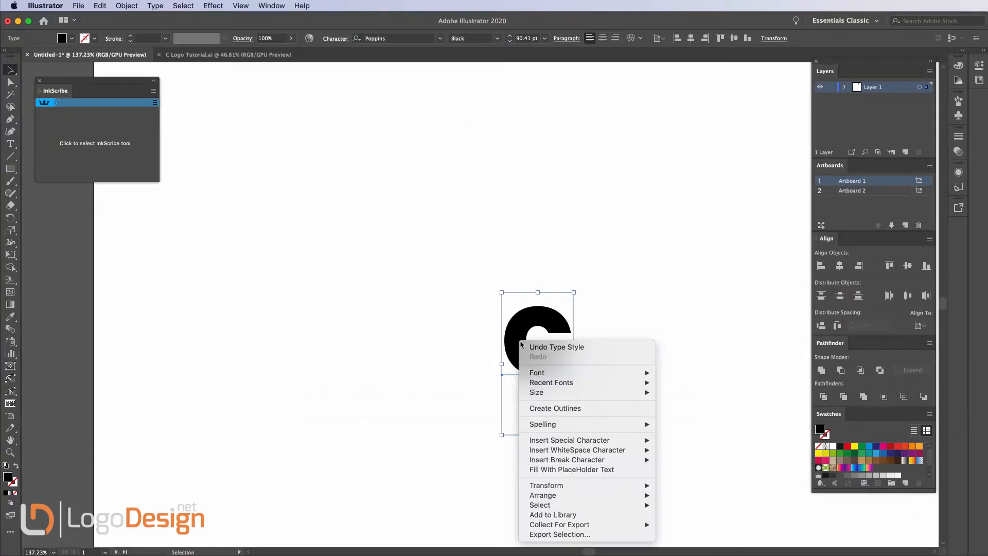
click(555, 408)
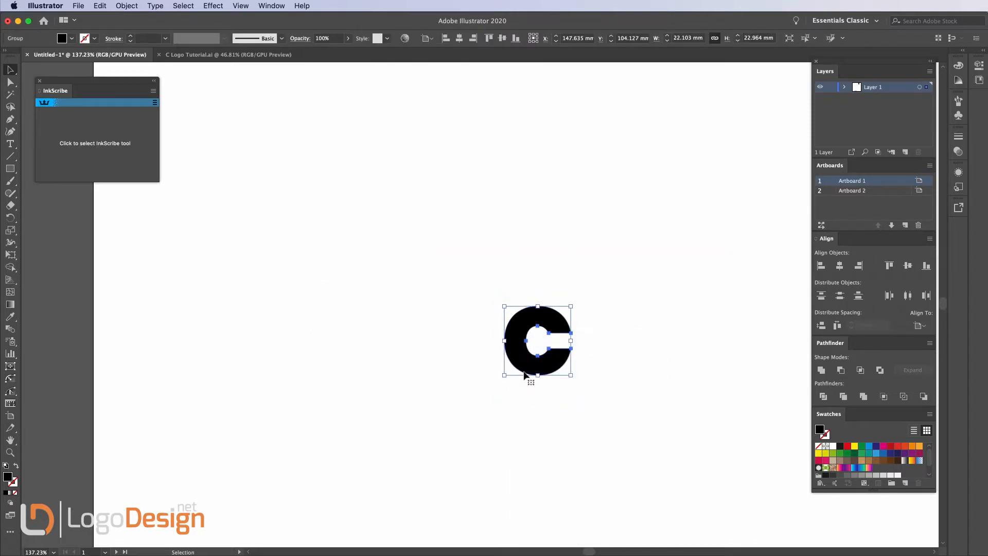
click(584, 384)
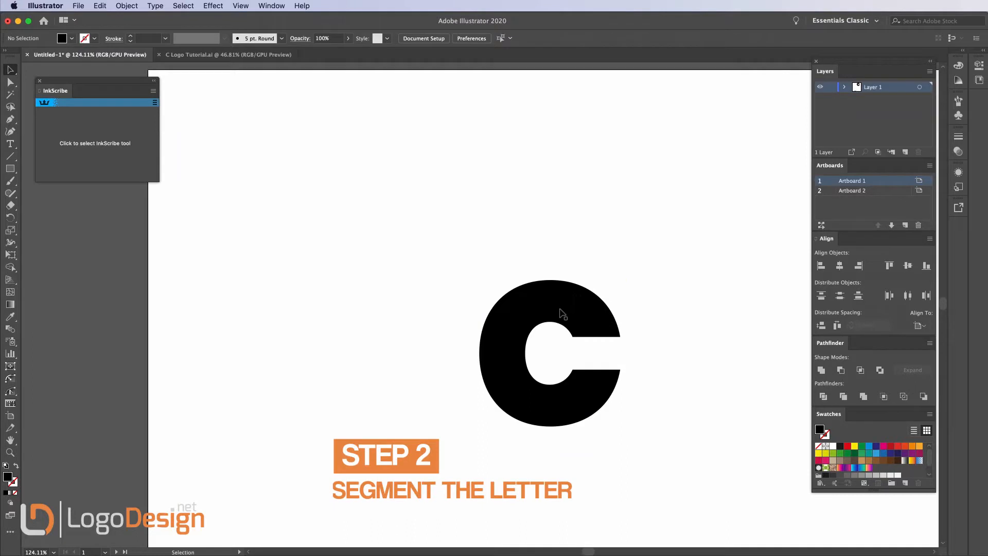
mouse_move(663, 319)
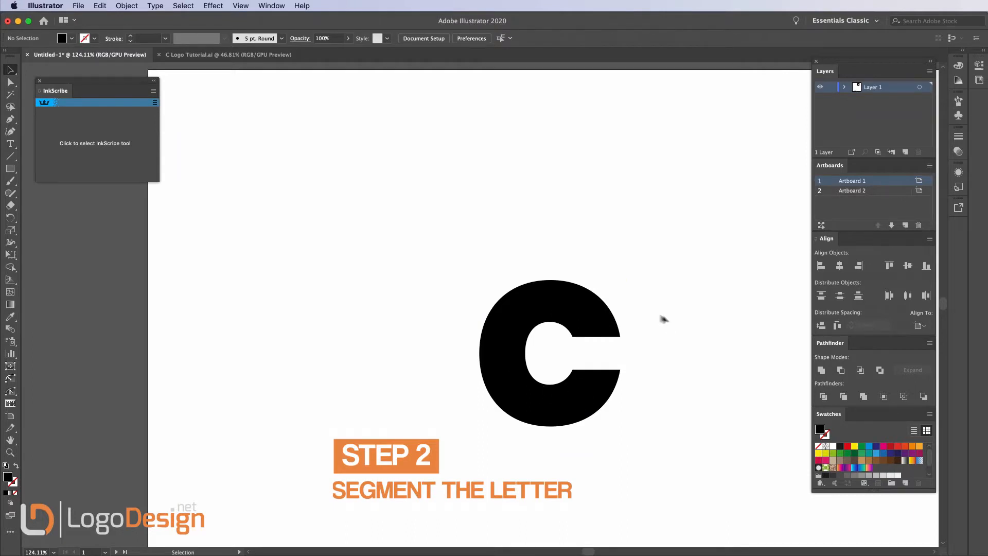
mouse_move(670, 320)
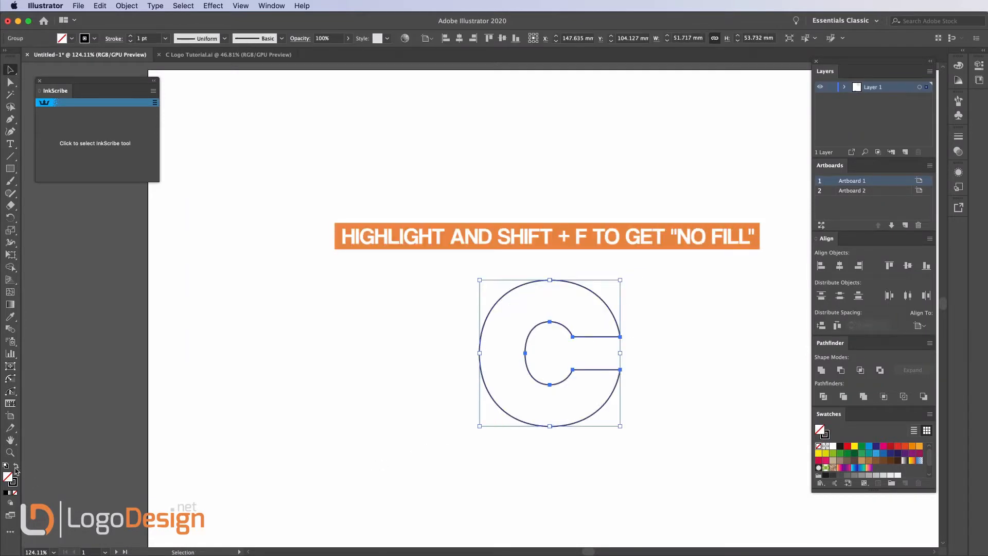
Set the outlined C's fill to None, leaving only its thin black stroke.
key(shift+f)
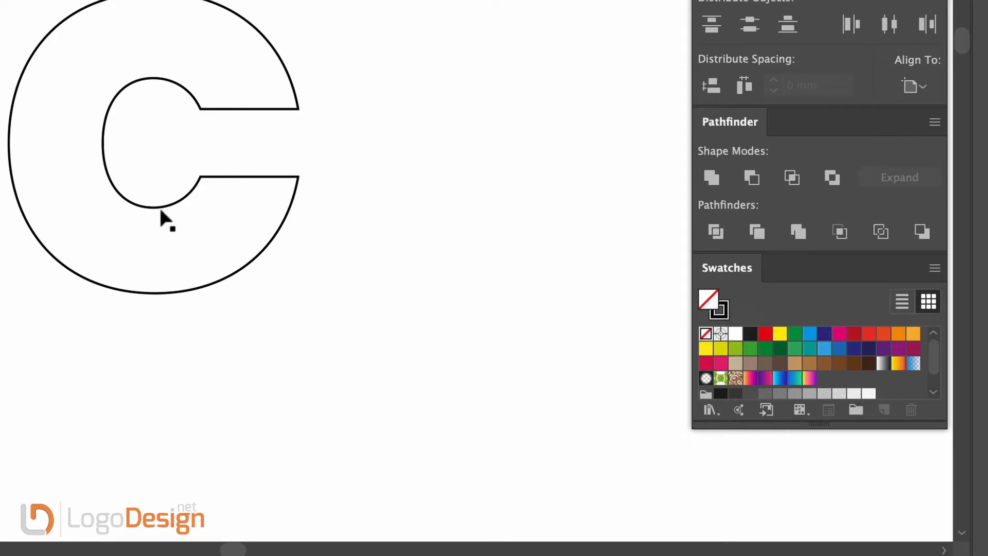
mouse_move(359, 233)
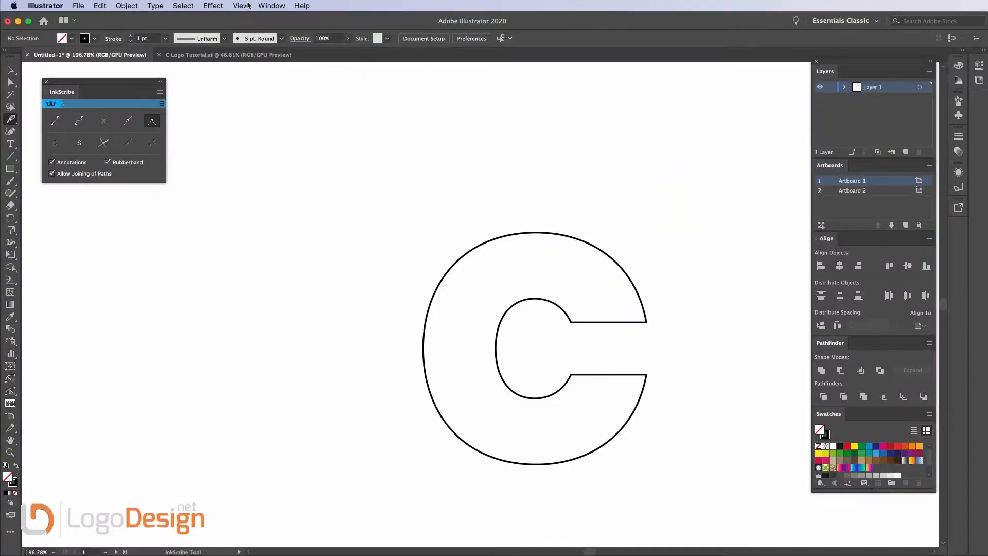
Enable Smart Guides and bend a cutting curve from the C's inner left over its top.
click(240, 6)
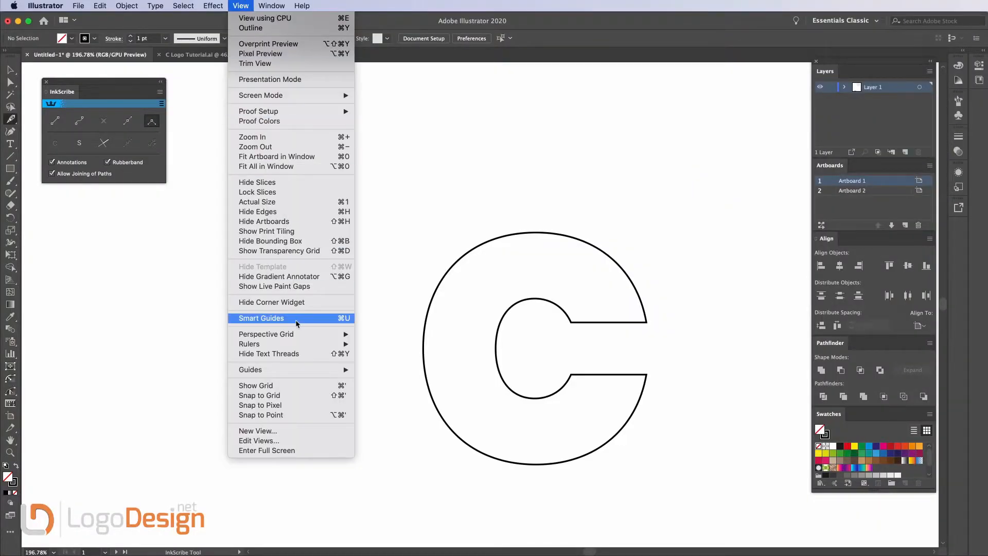
click(260, 317)
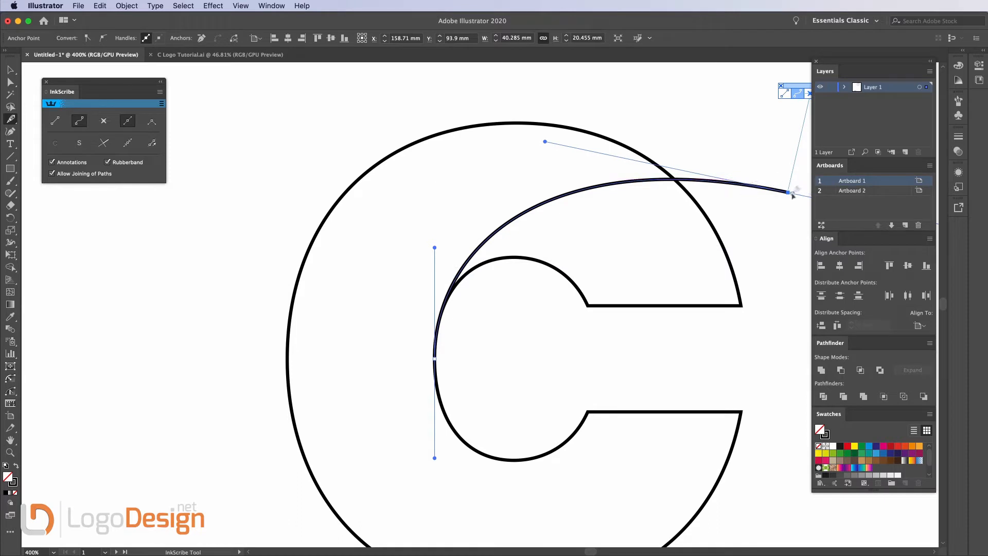
drag(788, 192, 593, 126)
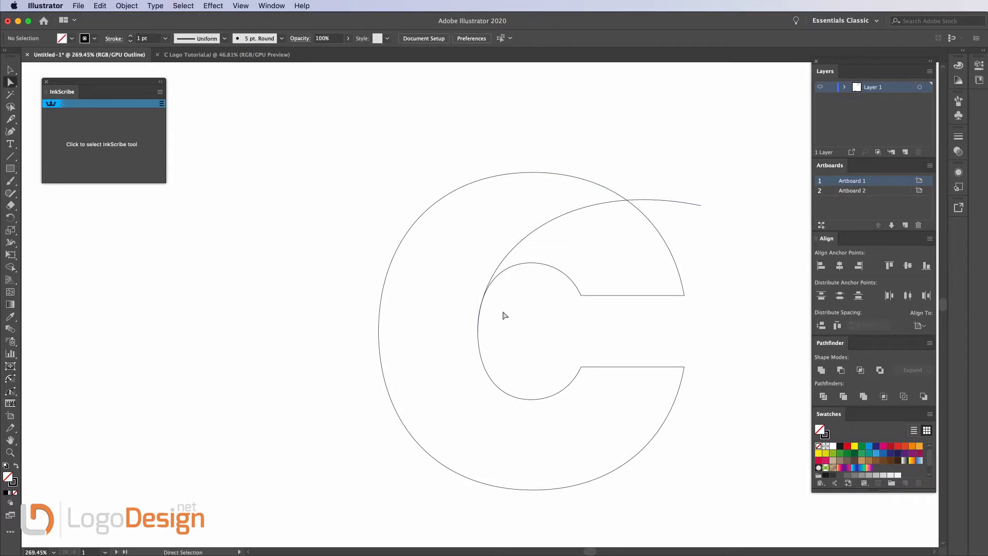
mouse_move(537, 196)
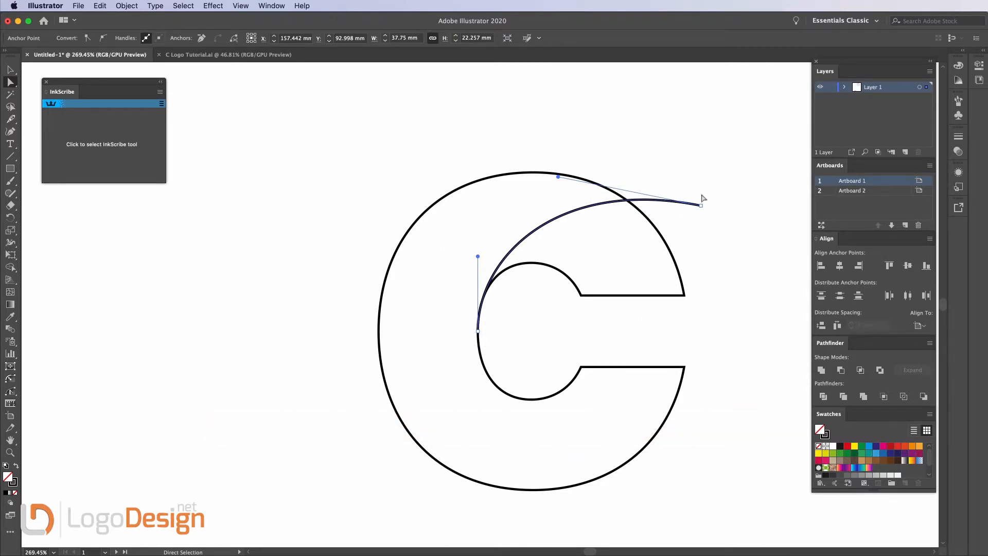
click(55, 103)
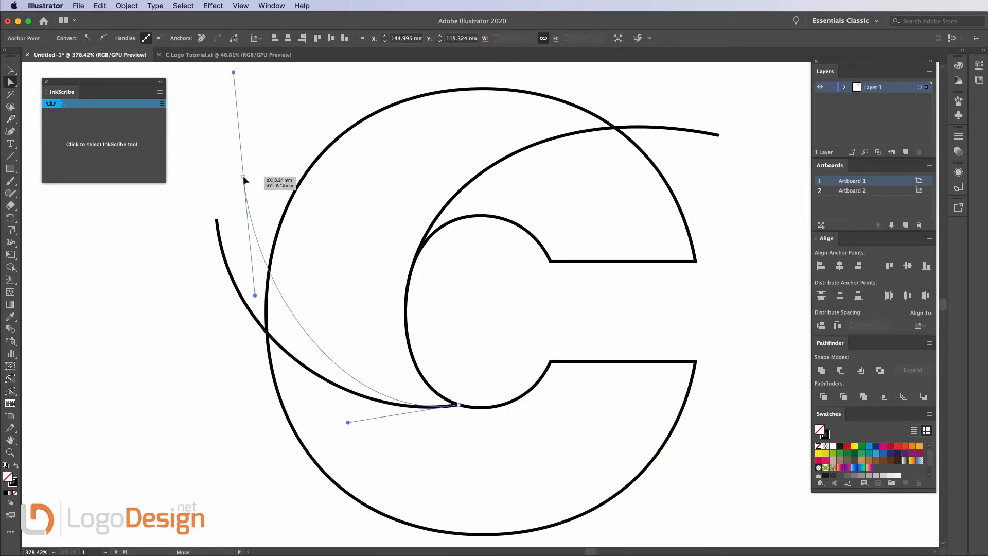
Reshape the second cutting curve along the C's left side.
drag(244, 179, 253, 169)
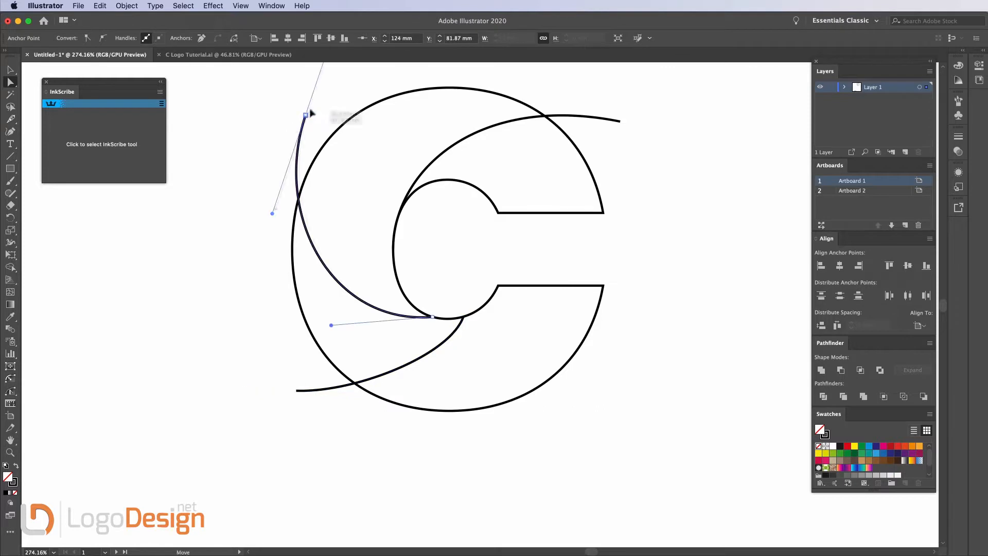
Move the left curve's top end, adjust its bend, and pull the bottom curve lower-left.
drag(304, 114, 343, 88)
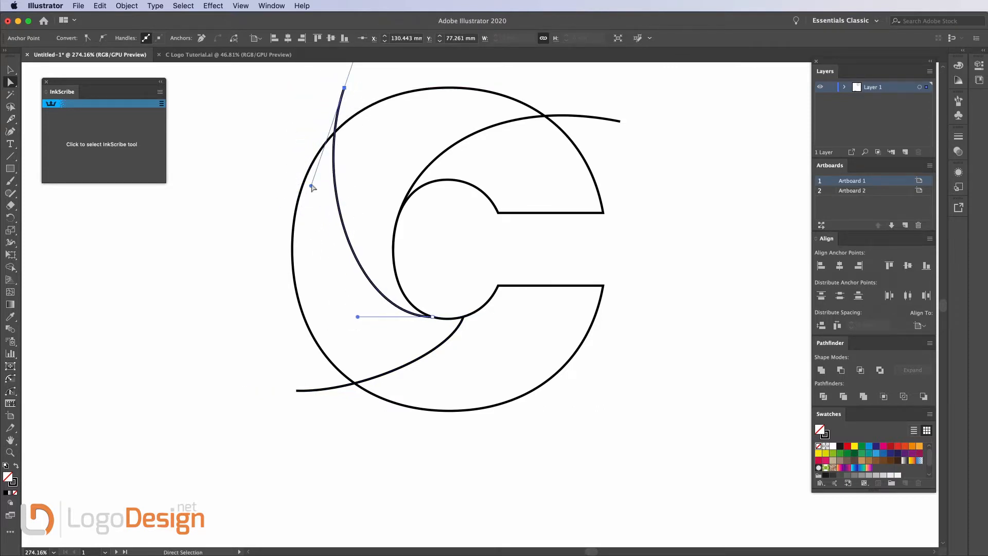
drag(313, 187, 281, 193)
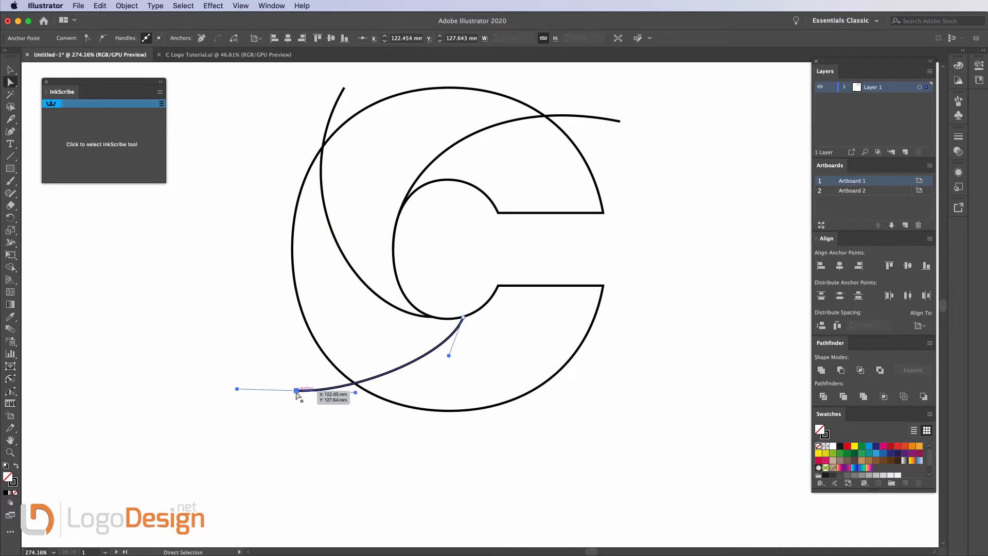
drag(297, 389, 345, 410)
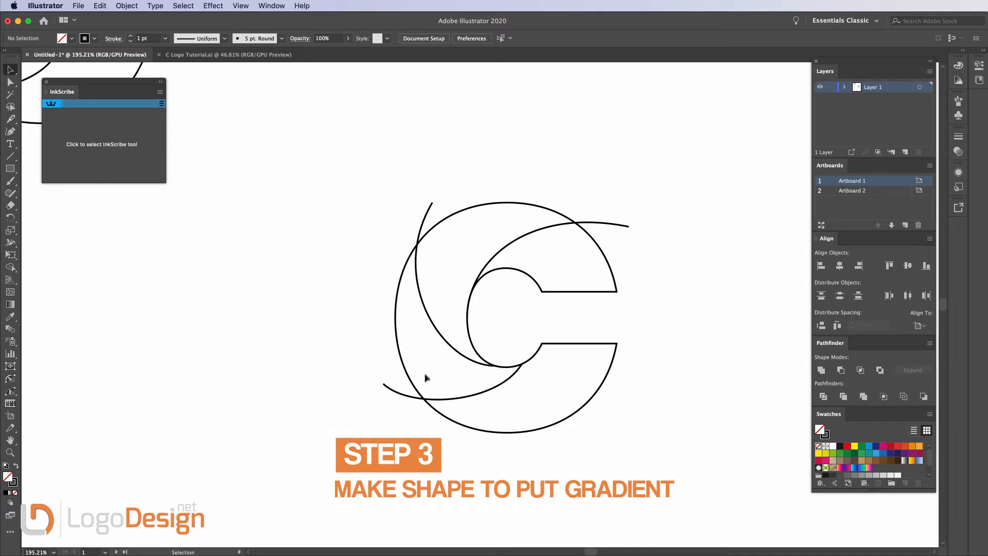
mouse_move(452, 234)
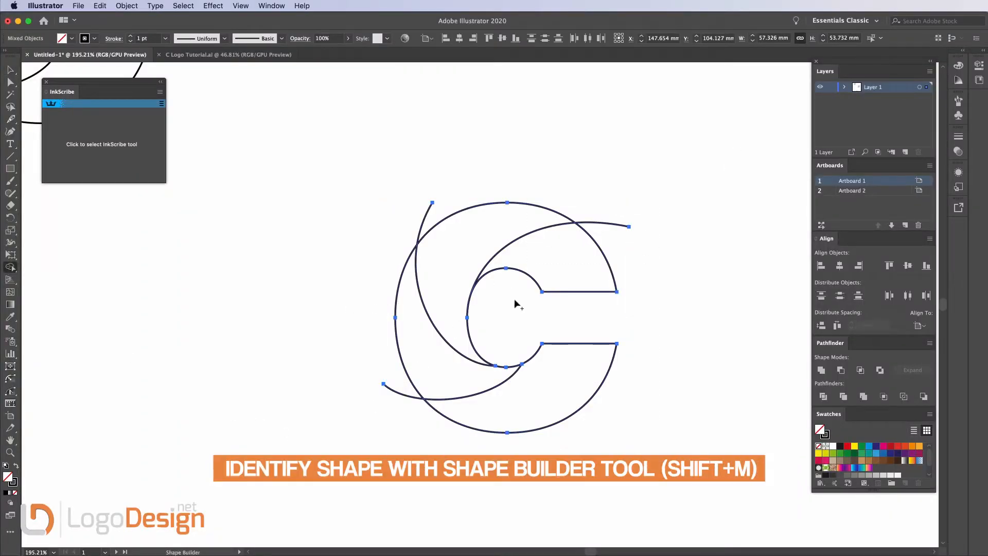
mouse_move(580, 271)
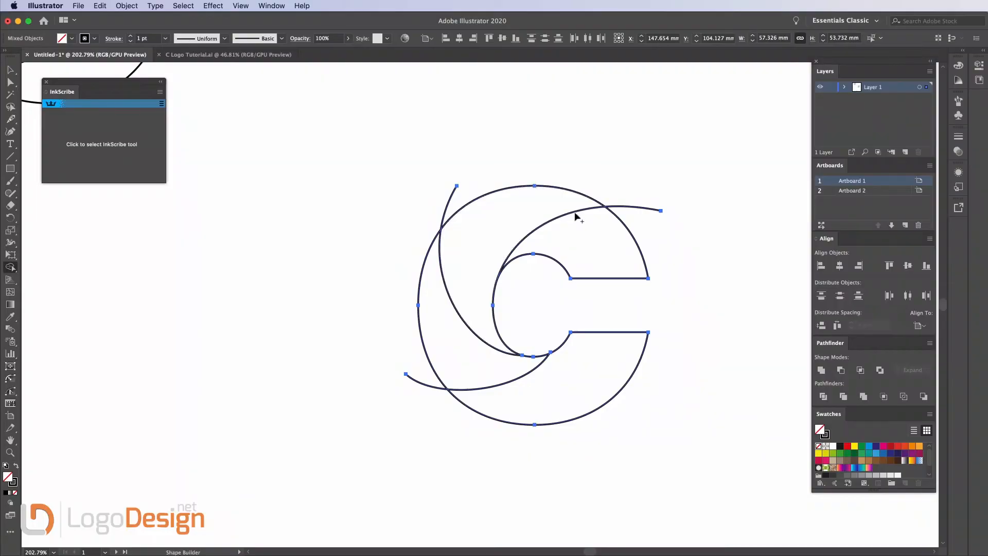
mouse_move(629, 192)
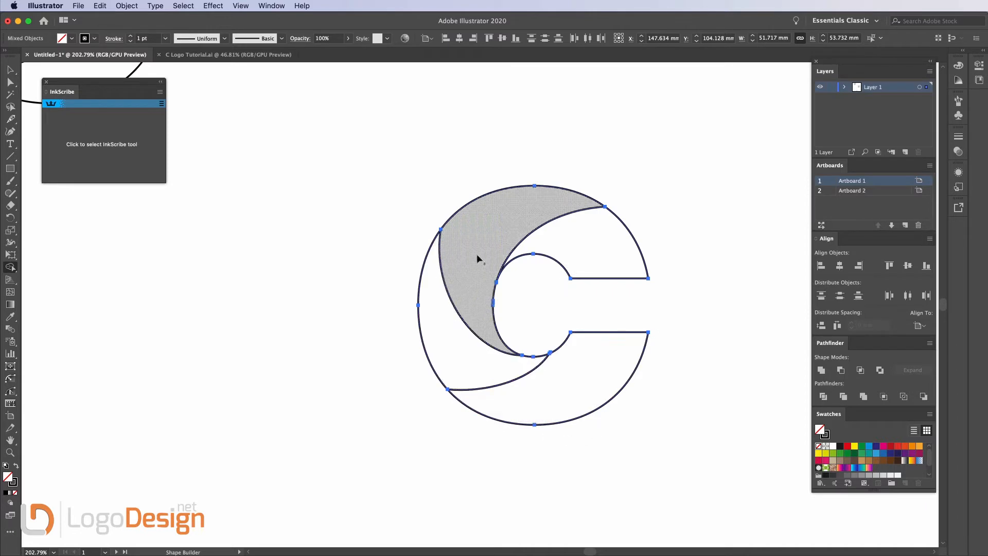
mouse_move(486, 304)
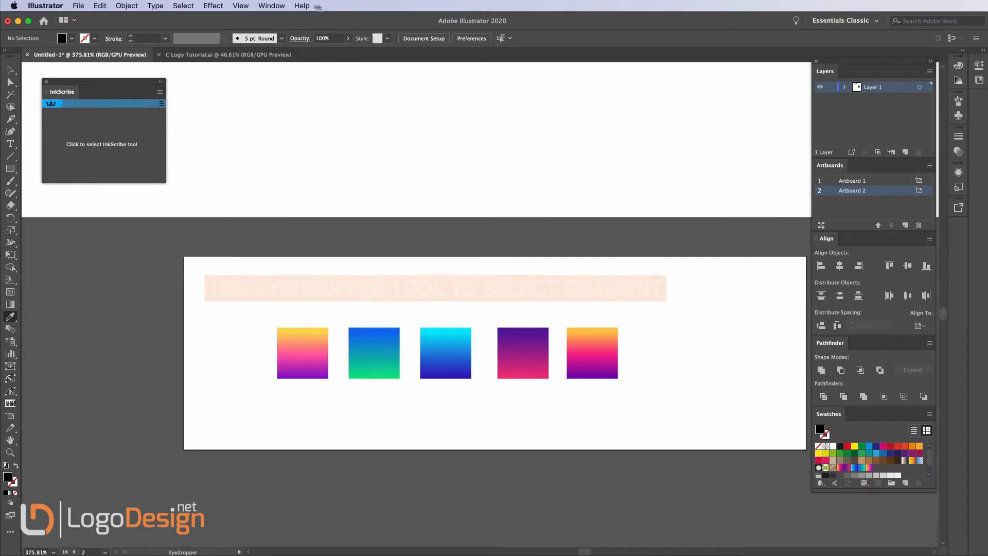
Show the Gradient panel from the Window menu and select the C's upper-right piece.
click(271, 5)
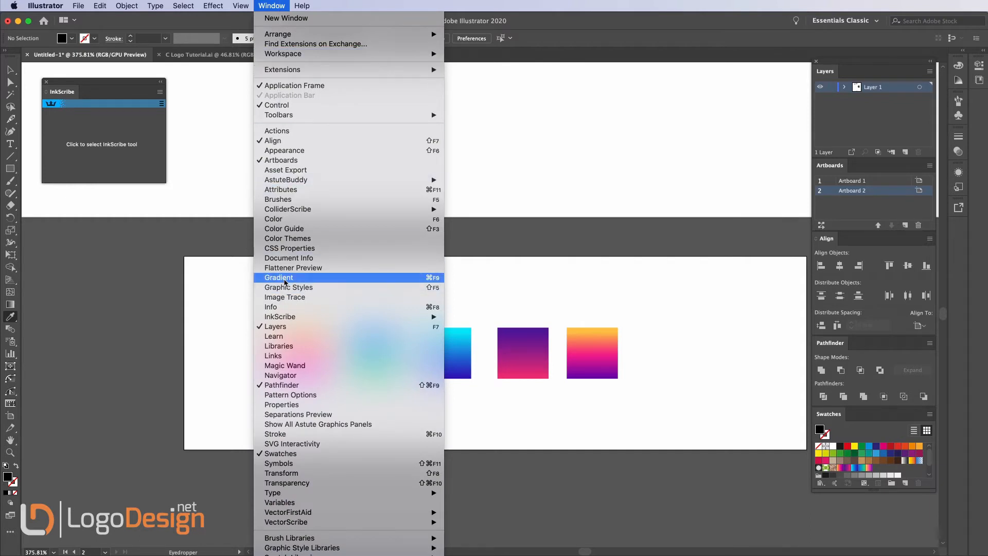
click(278, 277)
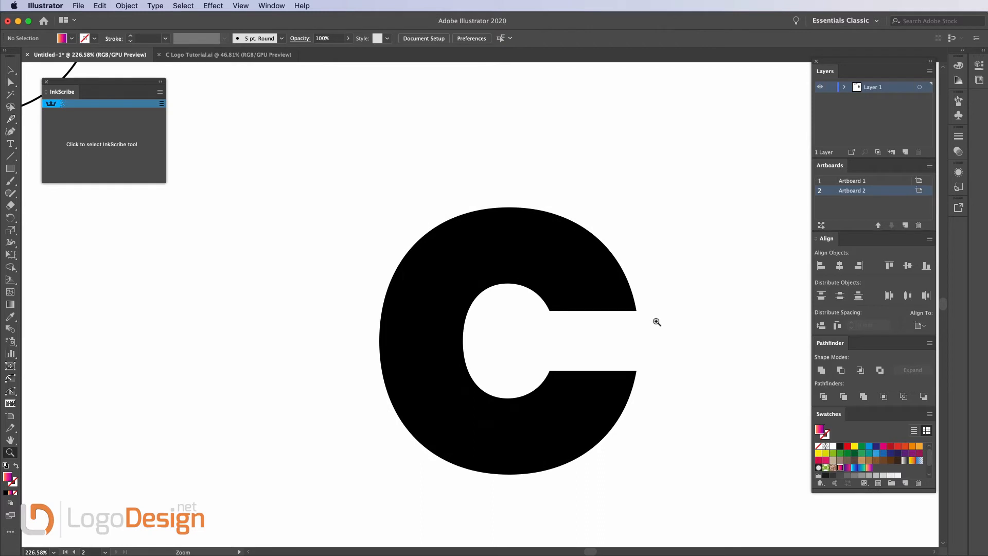
click(589, 264)
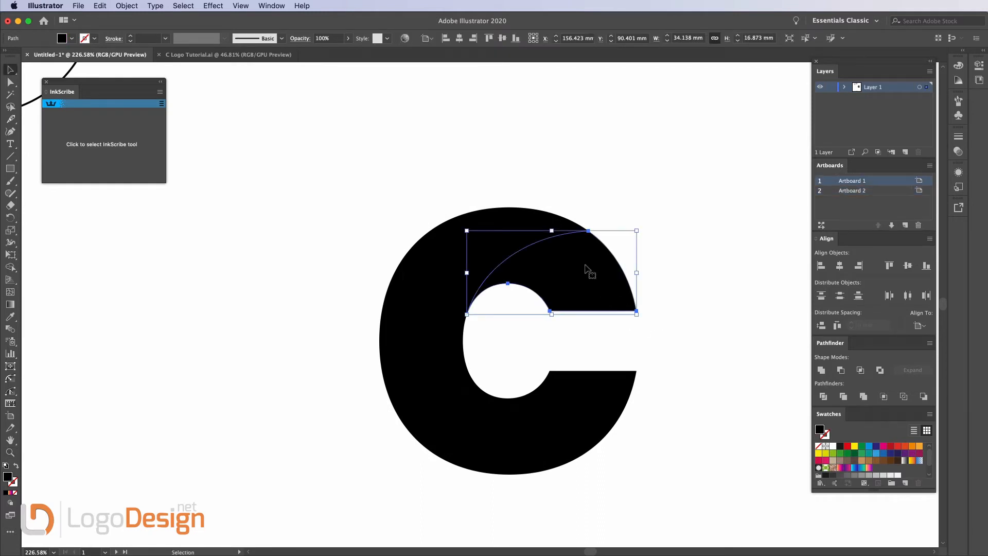
Fill the C's upper-right piece with a green-to-blue gradient.
click(861, 468)
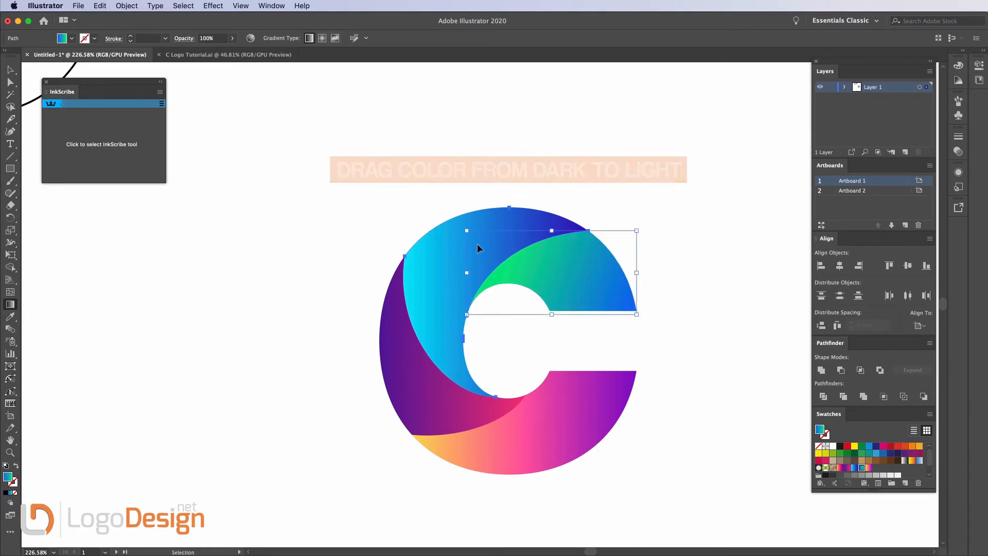
Drag new gradient directions across the upper-left, left and bottom pieces of the C.
drag(467, 305, 535, 211)
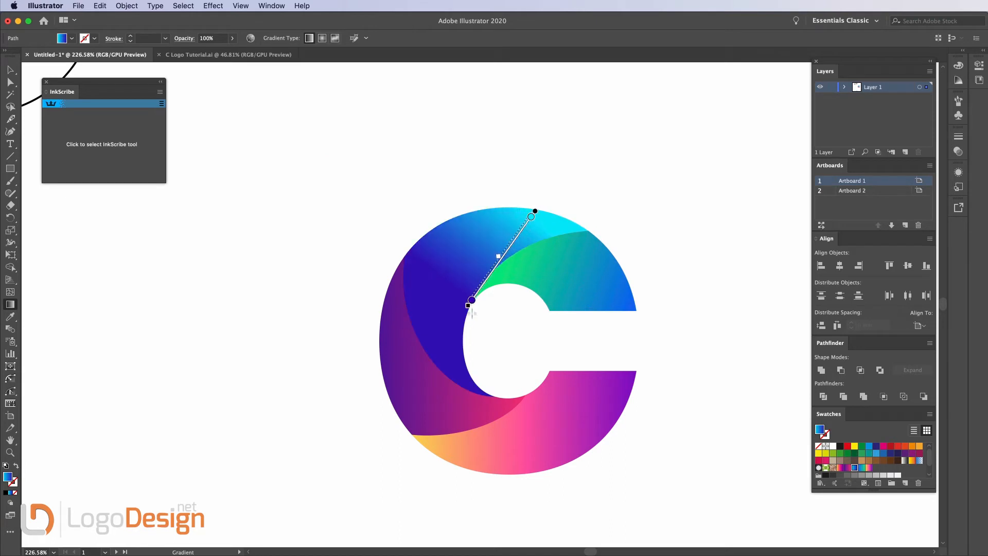
drag(468, 305, 452, 380)
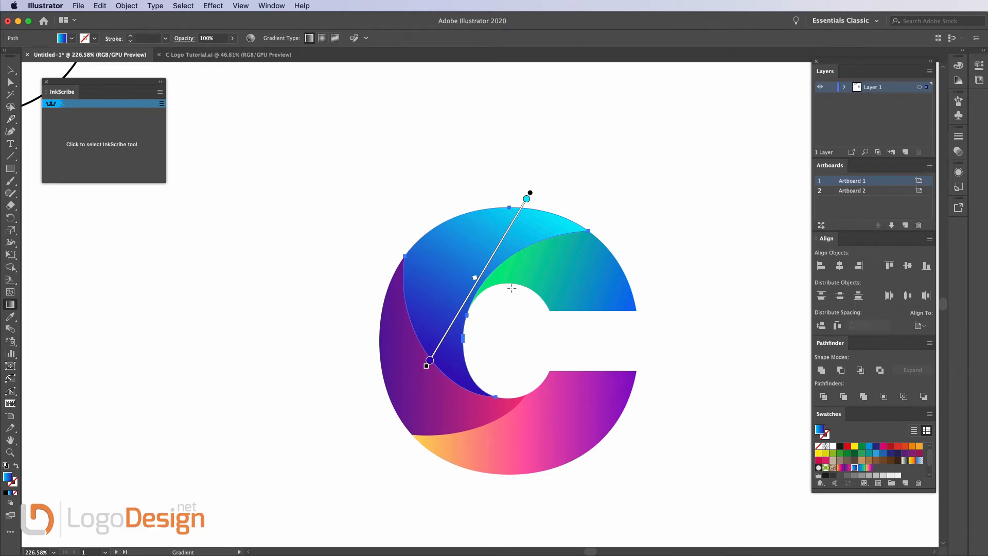
mouse_move(560, 227)
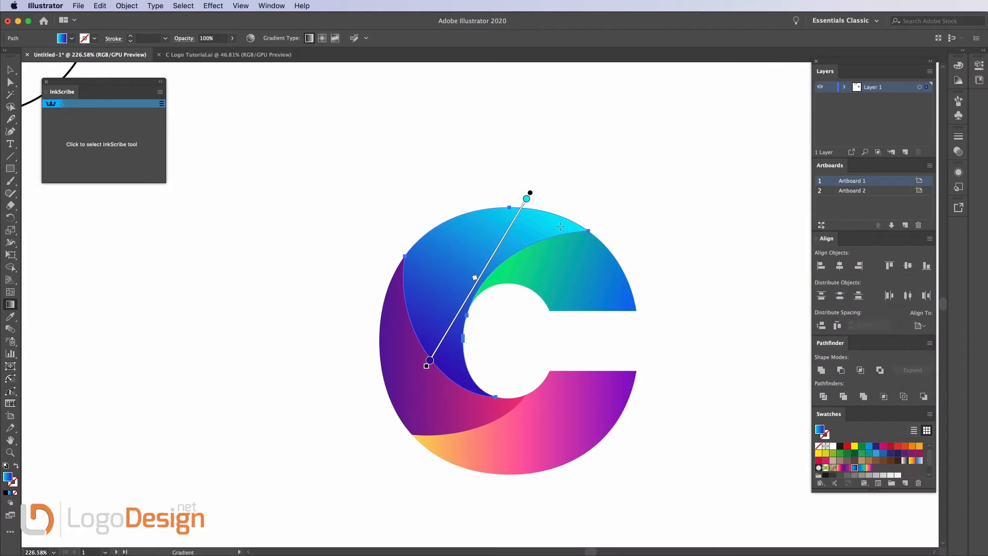
mouse_move(488, 333)
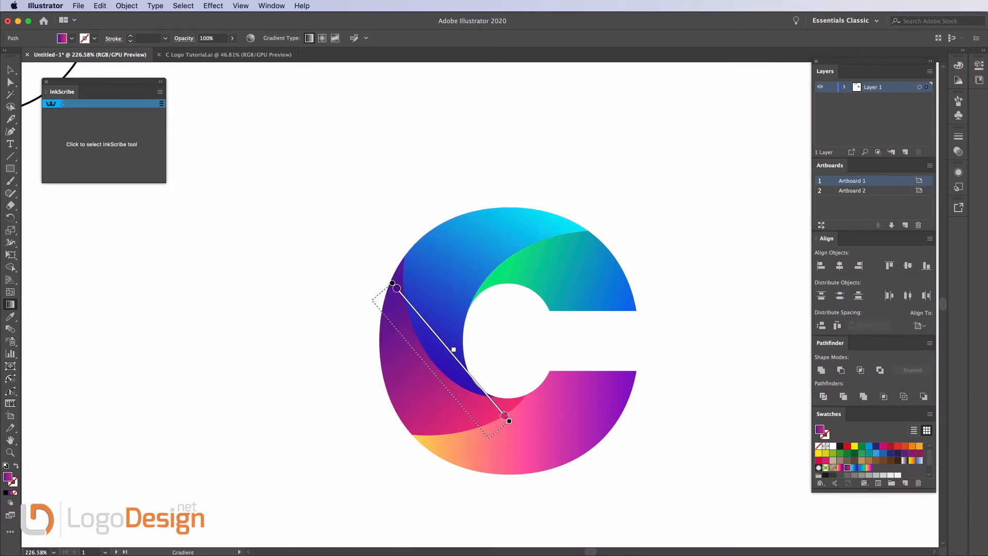
drag(393, 288, 372, 311)
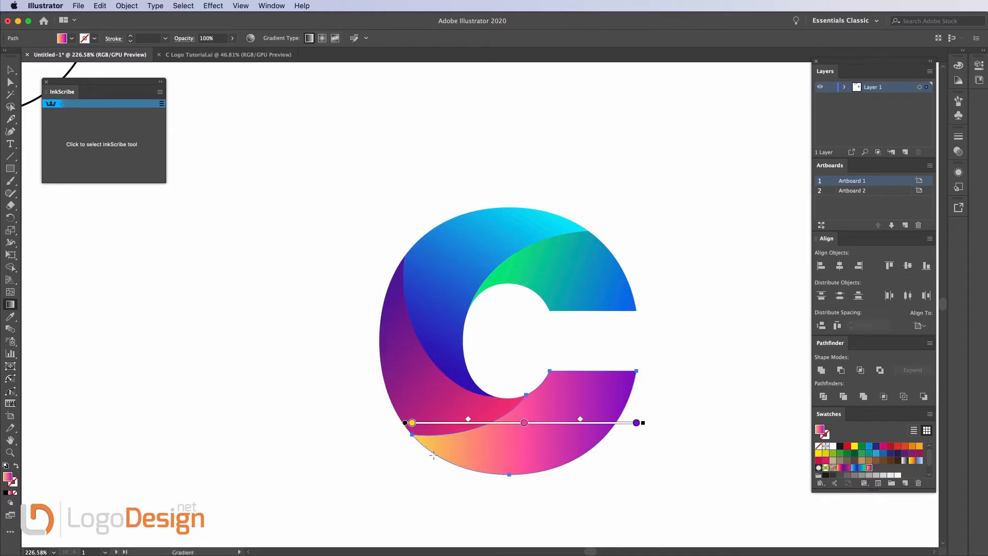
drag(637, 422, 634, 377)
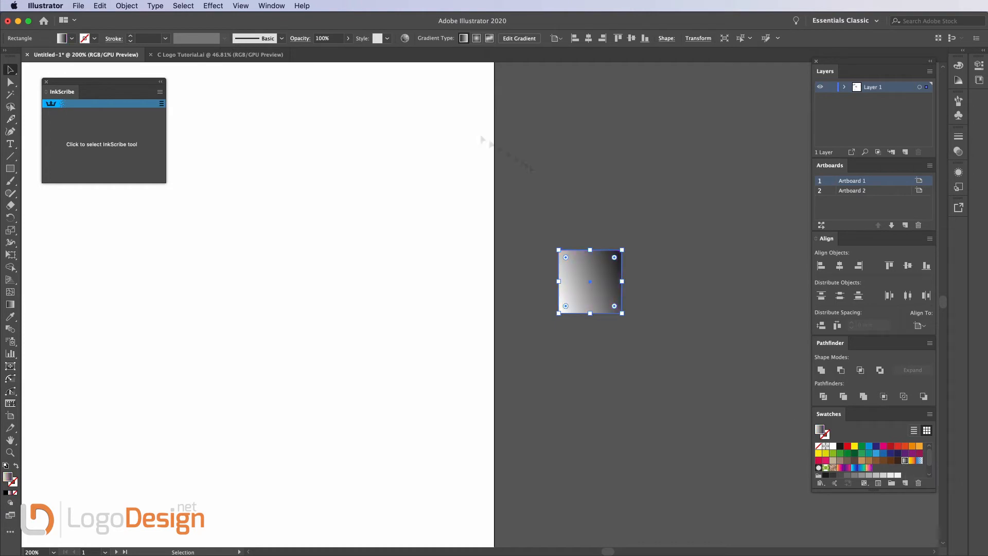
Show the Gradient panel and adjust the right-hand stop of the square's white gradient.
click(272, 5)
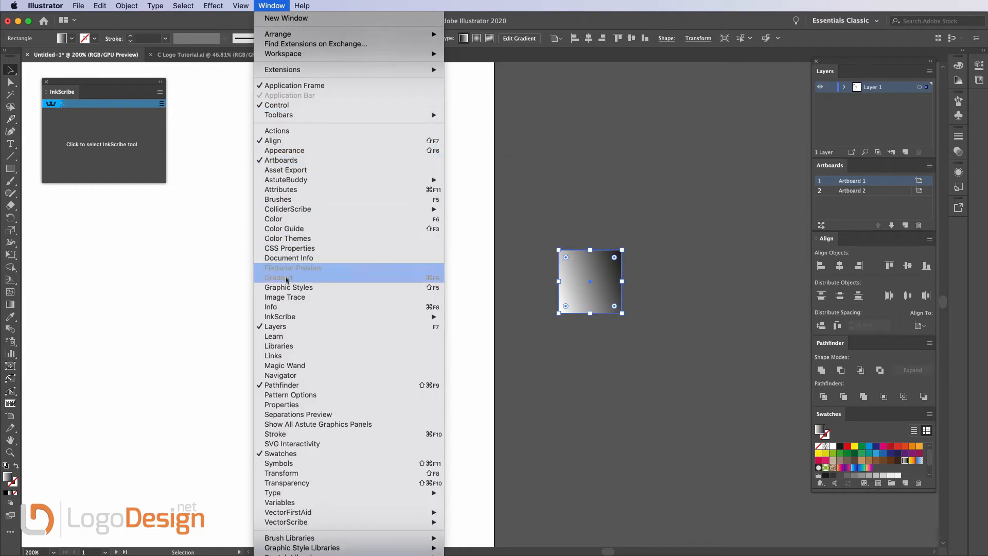
click(279, 277)
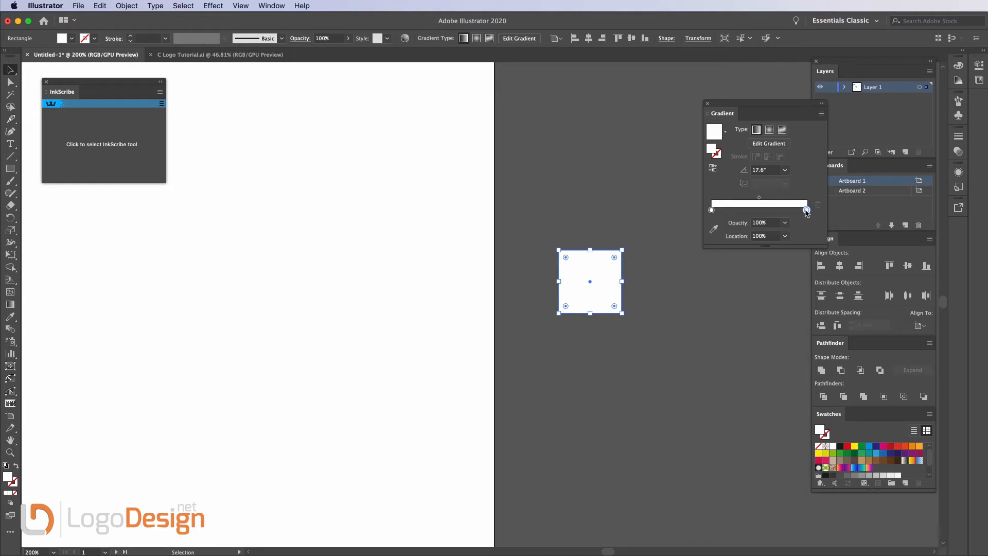
mouse_move(806, 210)
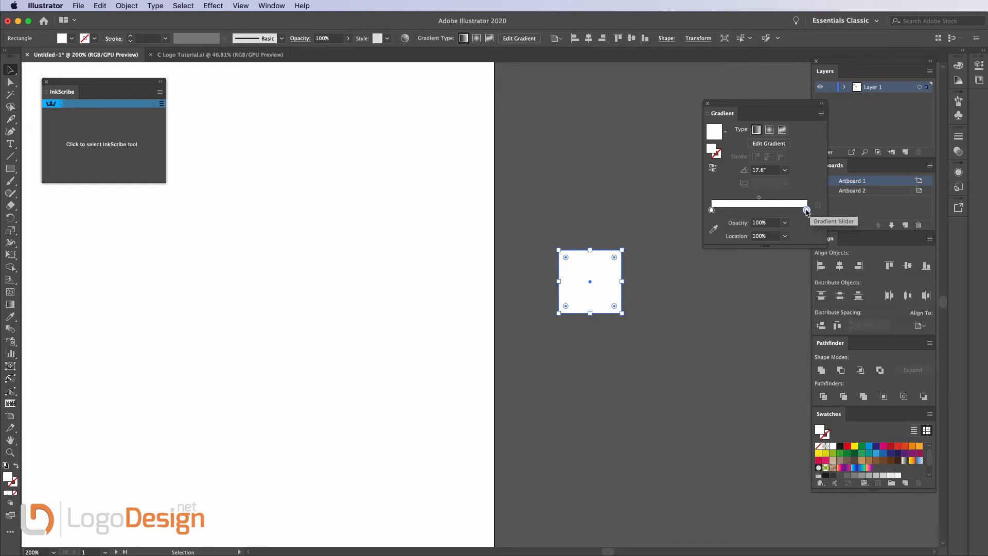
click(805, 210)
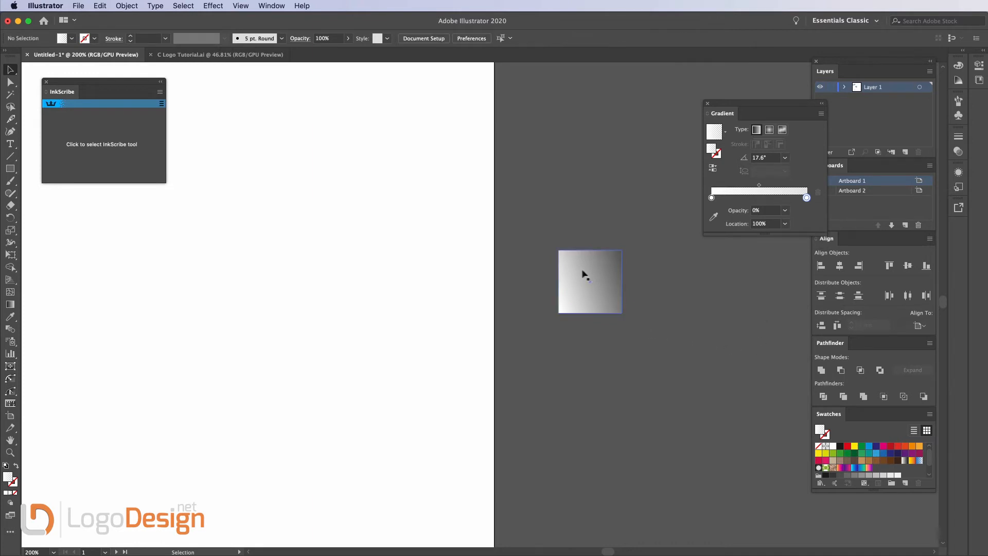
drag(589, 261, 589, 289)
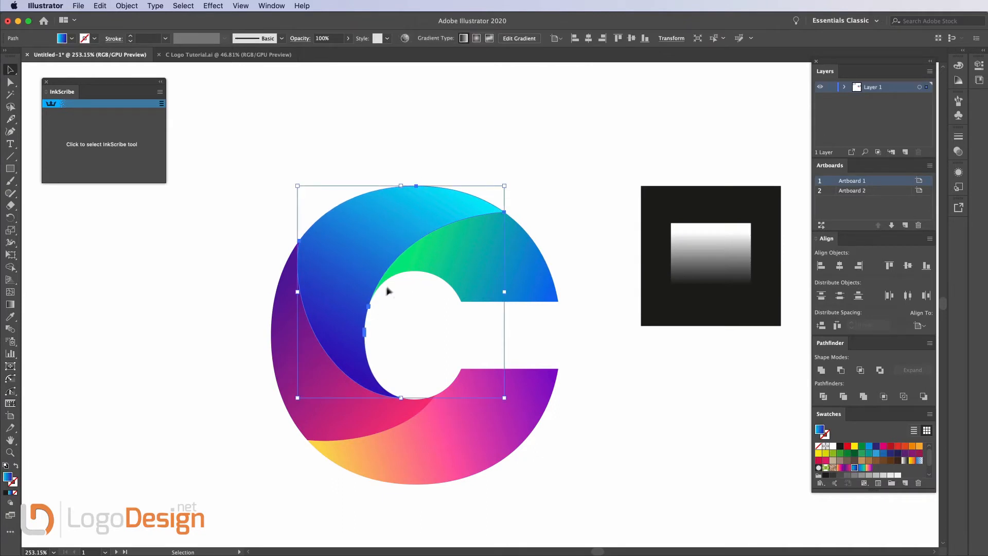
mouse_move(115, 154)
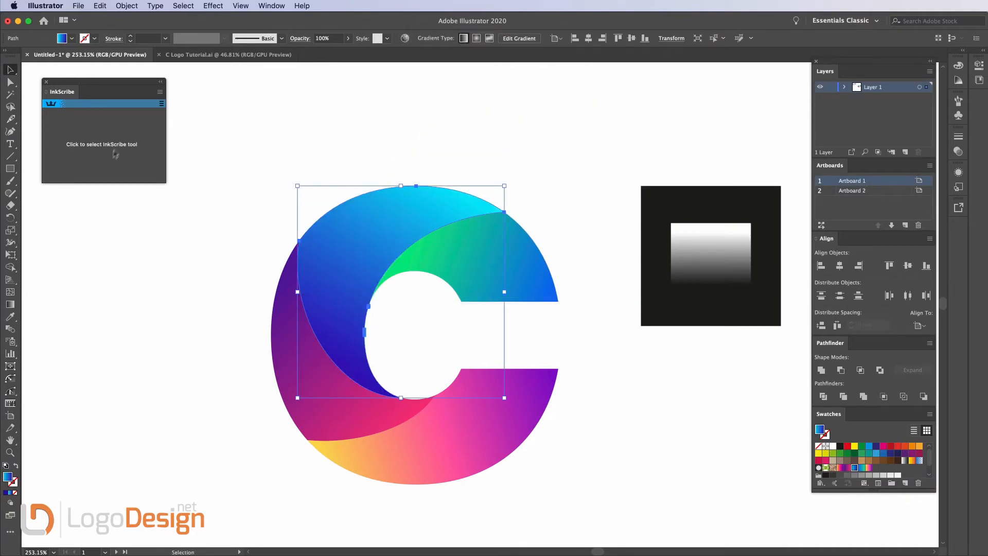
click(710, 255)
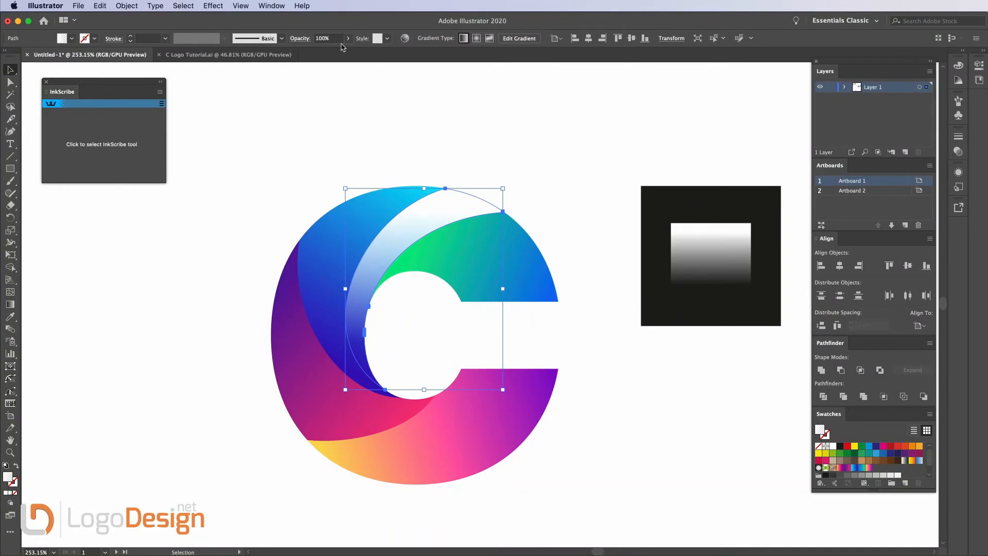
Lower the highlight to 30% opacity and drag out a second highlight over the left piece.
click(348, 38)
text(30)
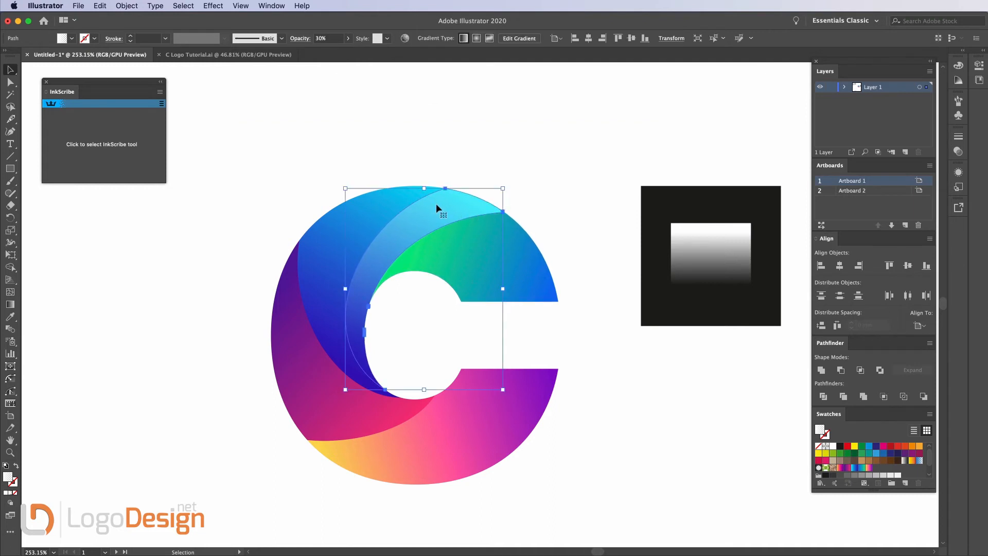
drag(357, 376, 461, 193)
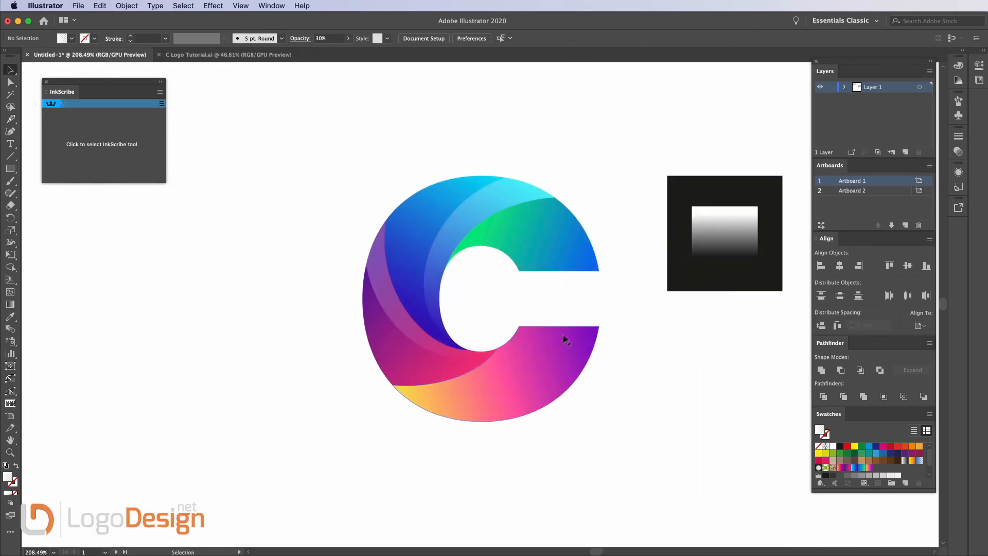
mouse_move(570, 340)
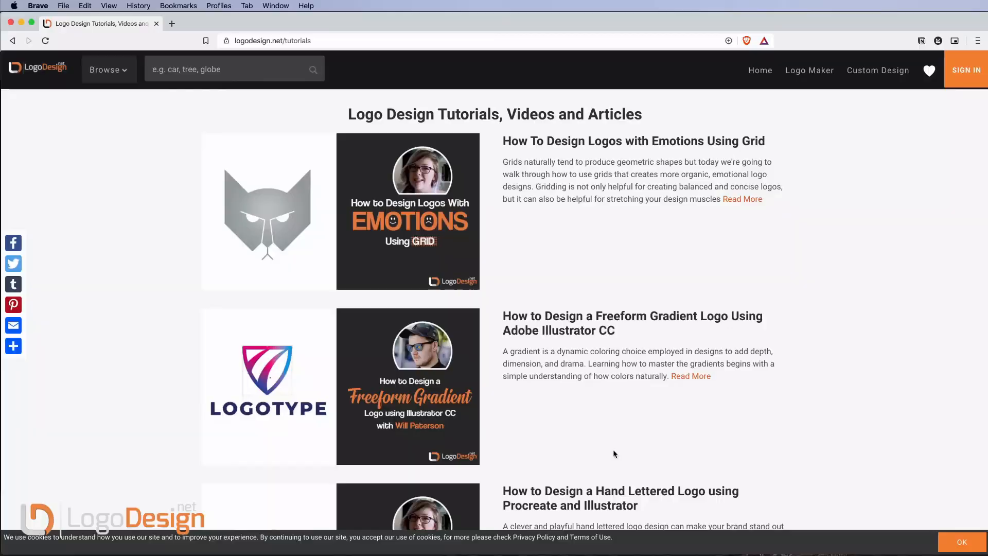
mouse_move(760, 421)
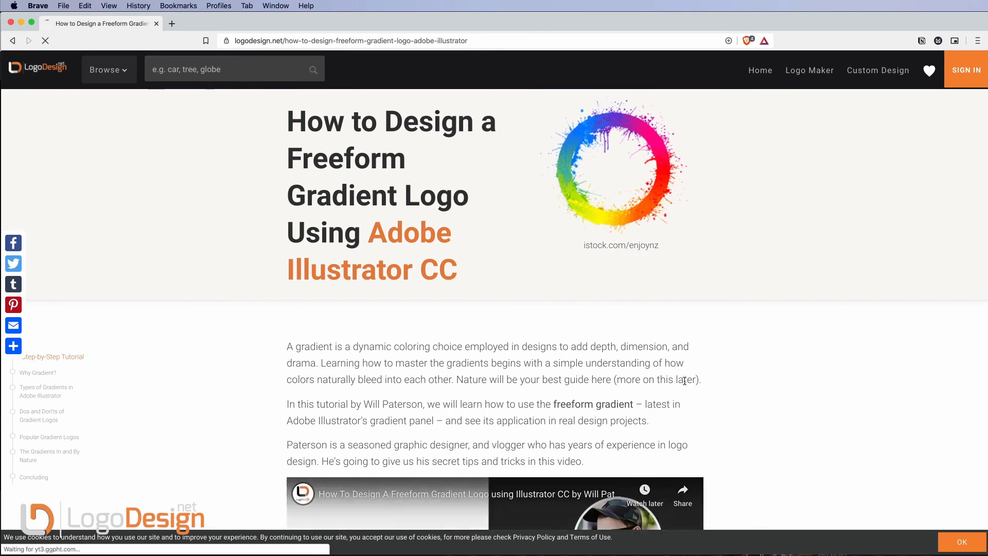
scroll(down, 3)
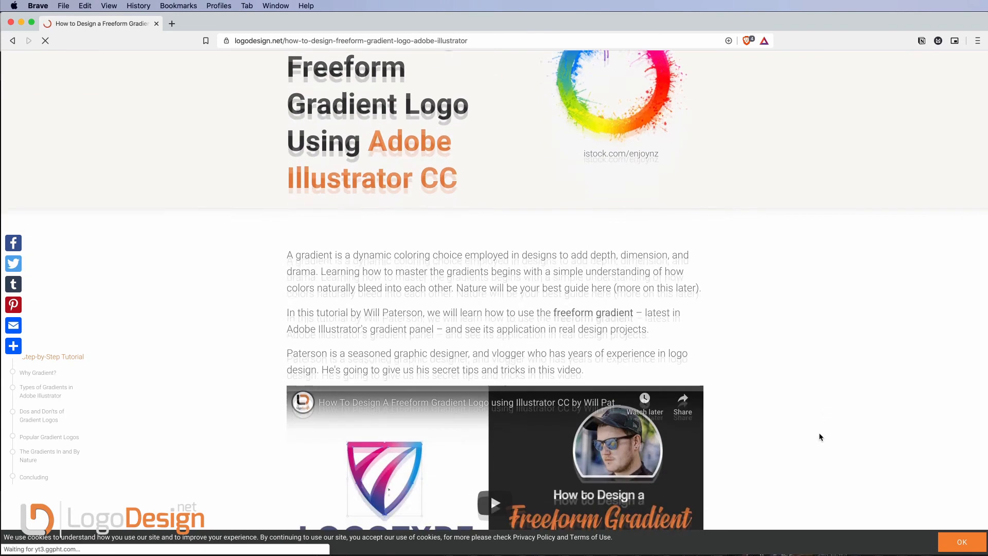
scroll(down, 3)
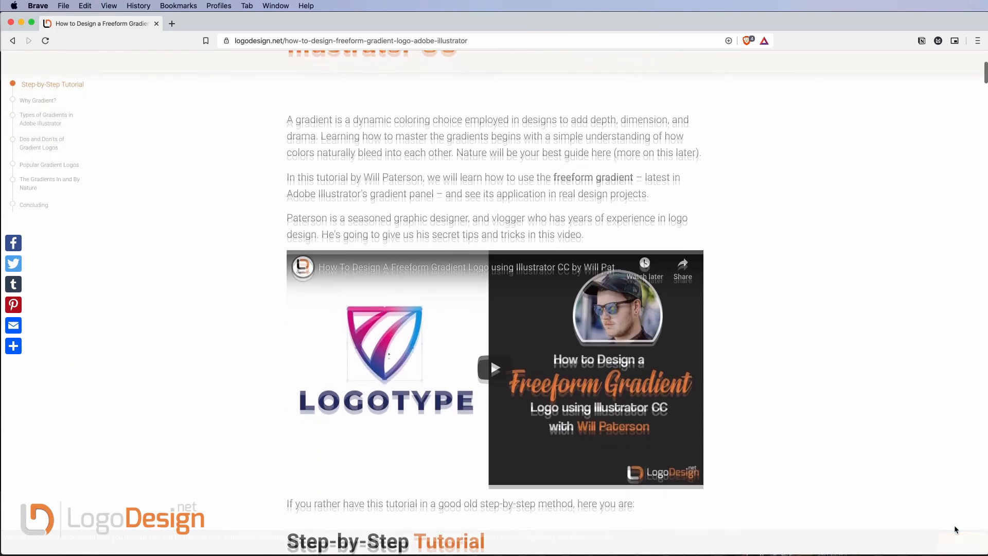
scroll(down, 3)
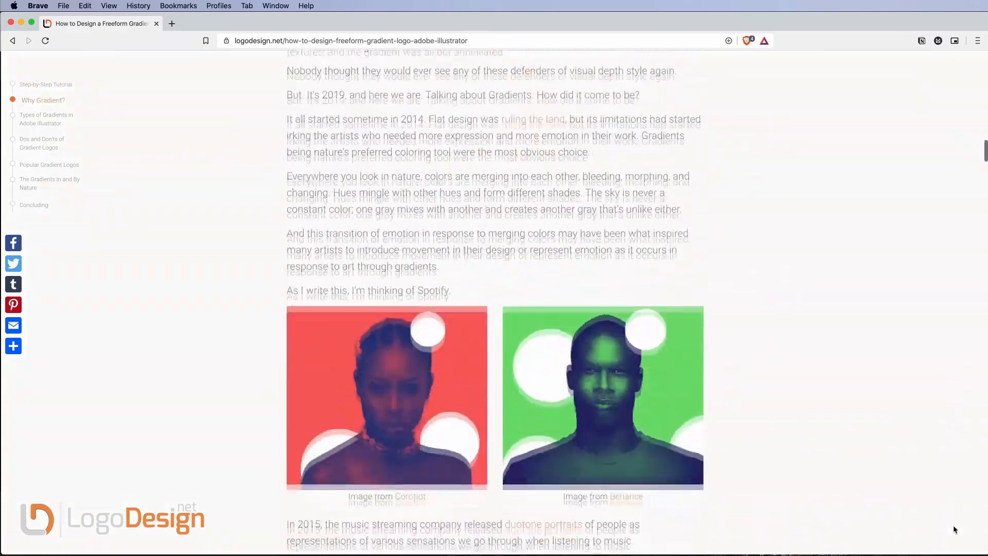
click(13, 41)
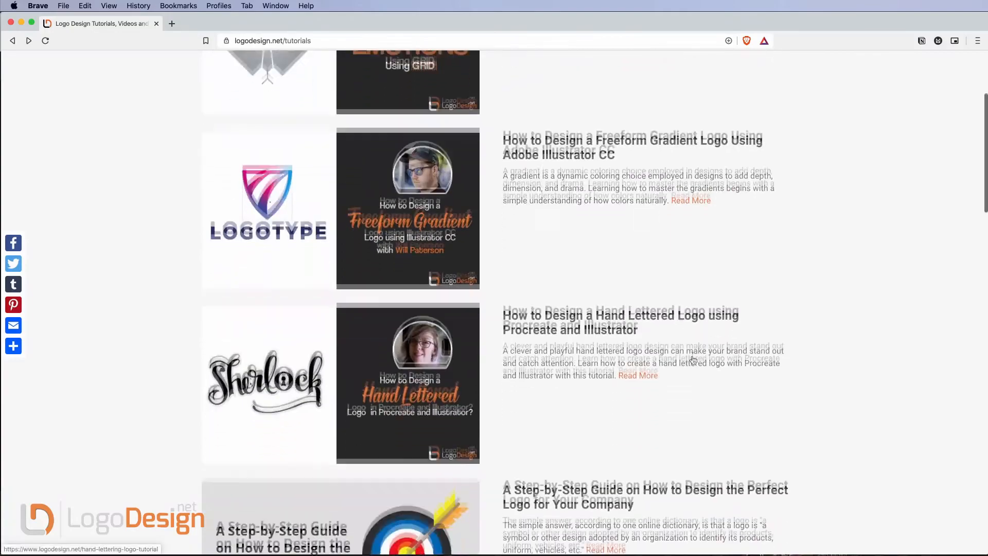
scroll(down, 3)
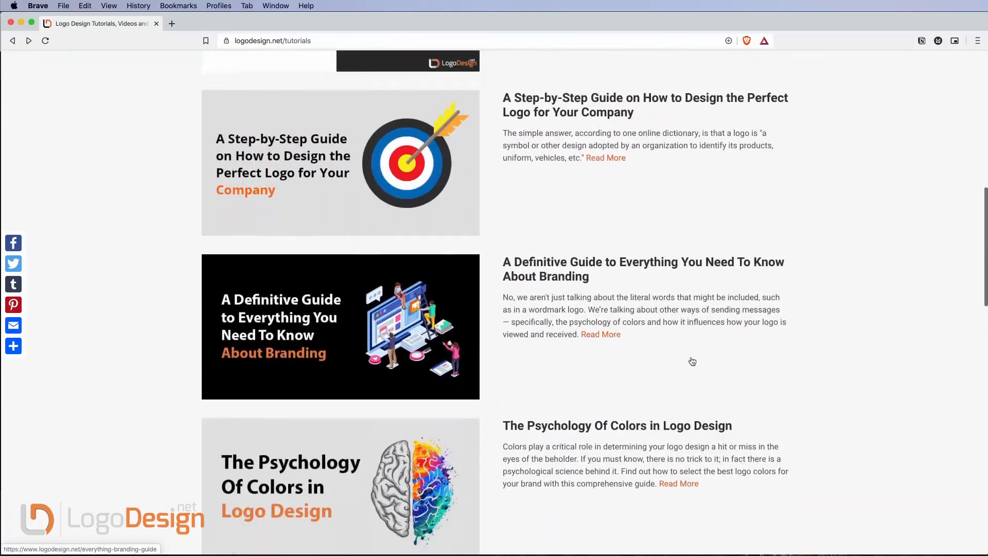
scroll(down, 3)
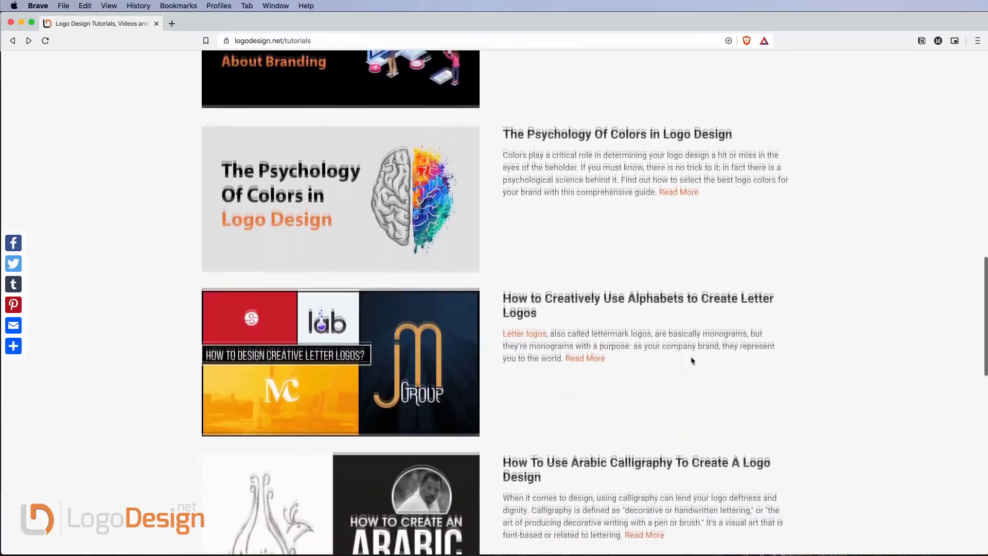